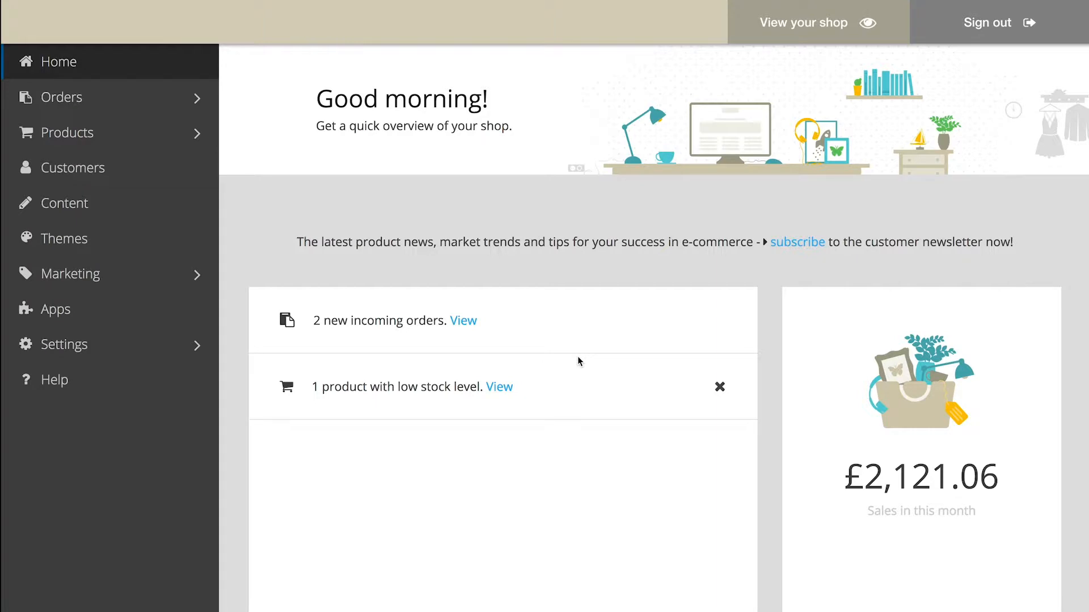
# Step: Add a visible 'Hoodies' category via Manage categories, joining Apparel, Bags and Maps
pyautogui.click(71, 132)
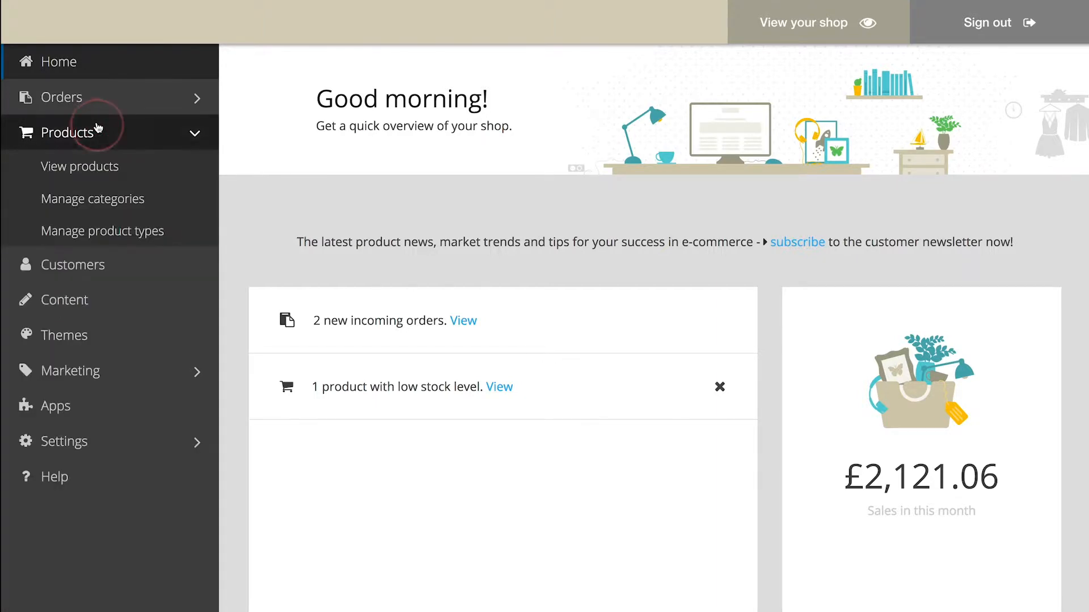
pyautogui.moveTo(101, 198)
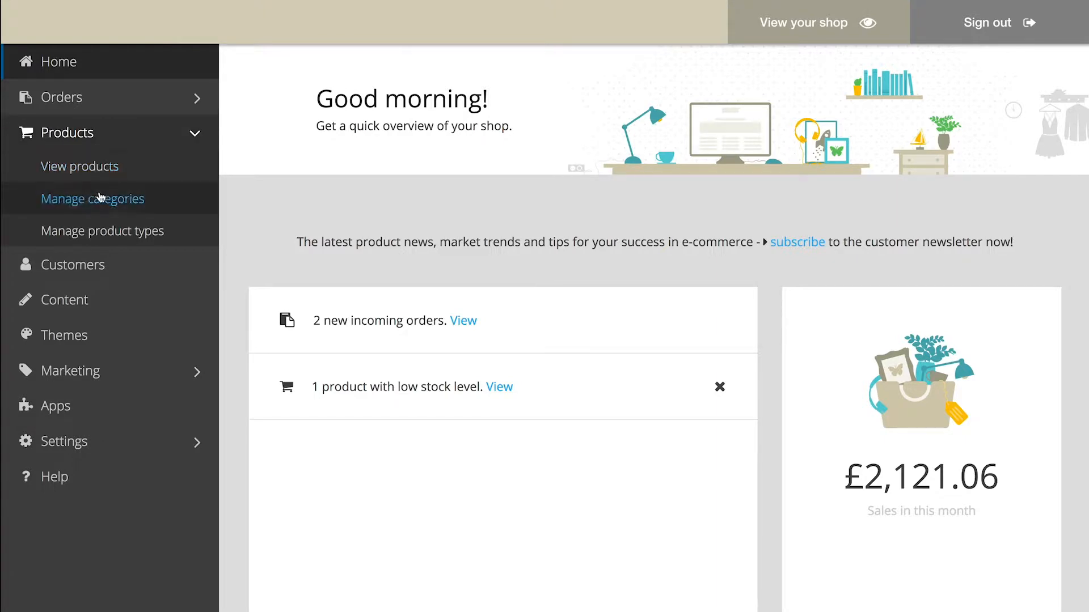
pyautogui.click(93, 198)
pyautogui.write('Hood')
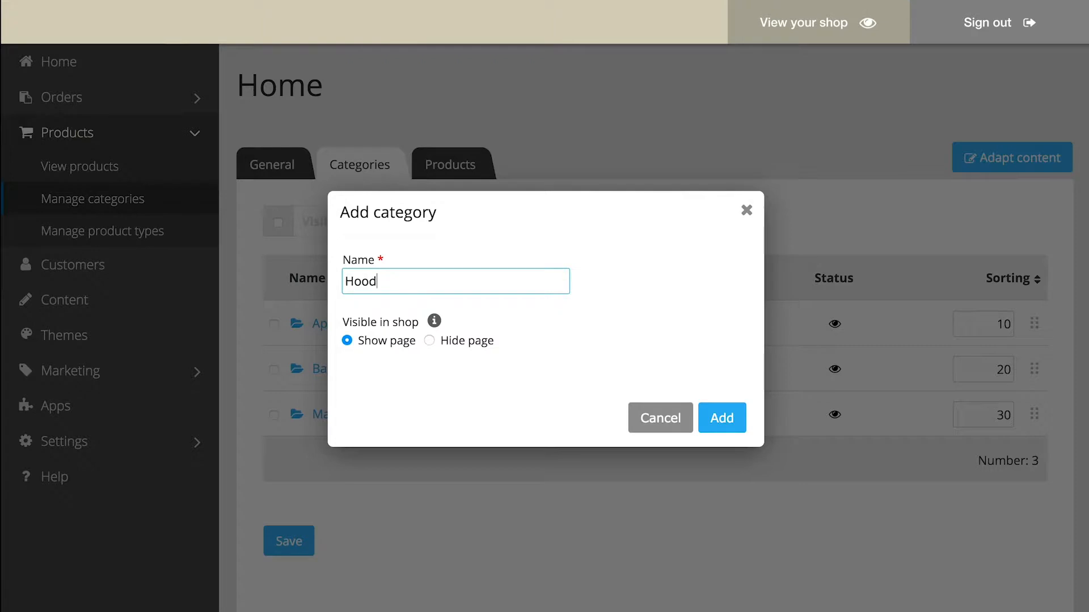
pyautogui.write('ies')
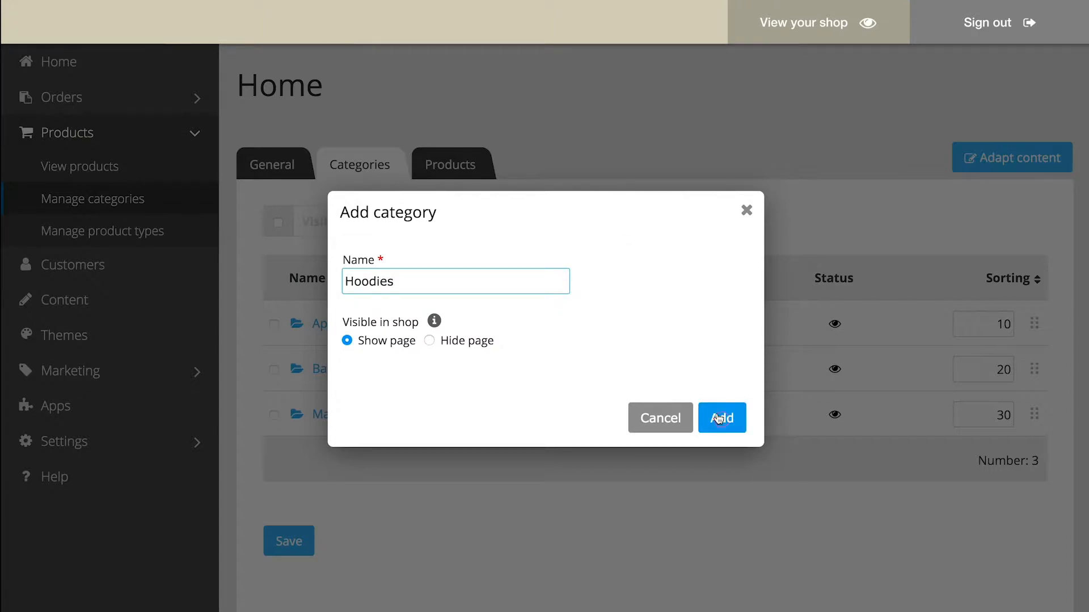
pyautogui.click(721, 417)
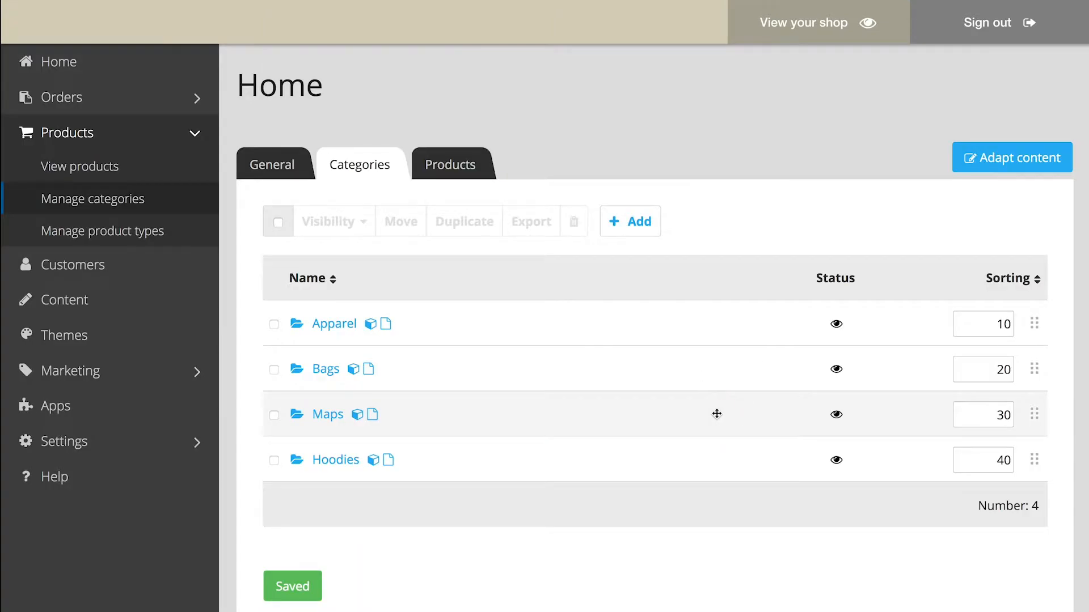
pyautogui.moveTo(350, 462)
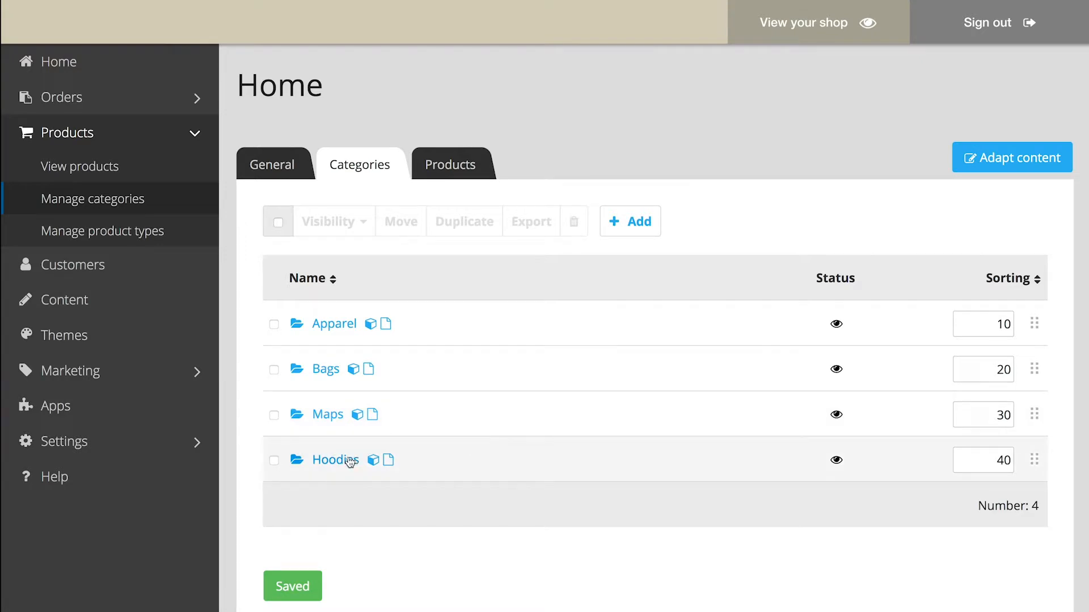
# Step: Open the empty Hoodies category page in the storefront editor, then exit to the dashboard
pyautogui.click(336, 460)
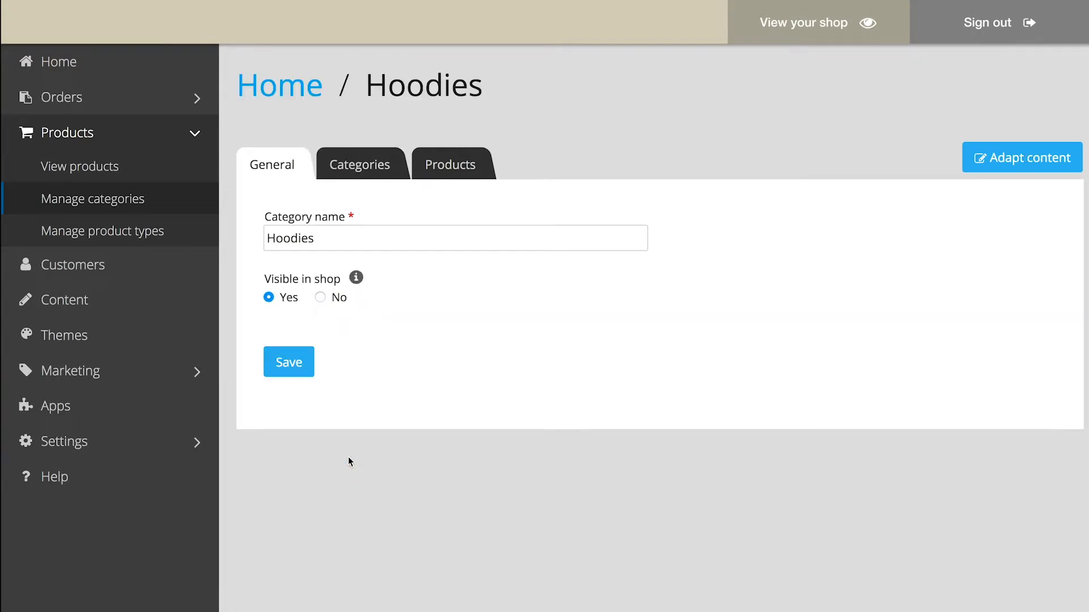
pyautogui.moveTo(1021, 157)
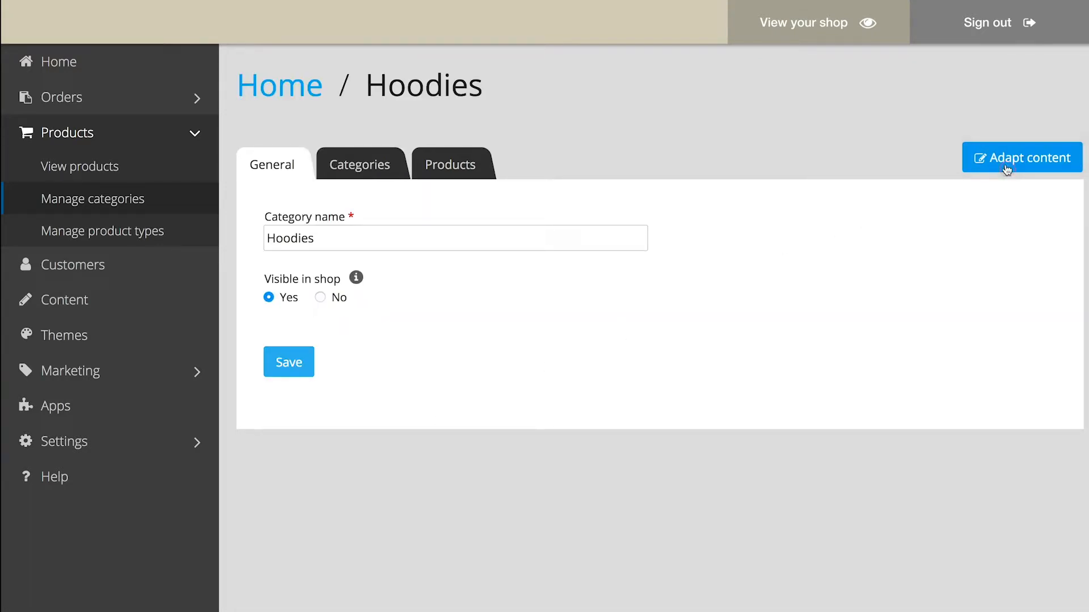
pyautogui.click(1021, 157)
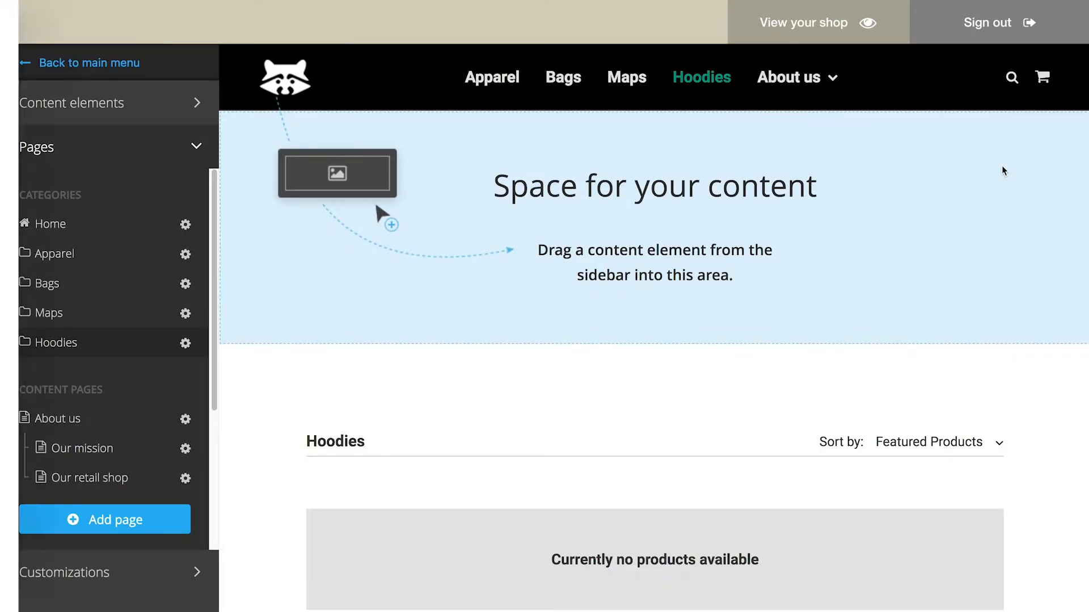
pyautogui.click(90, 63)
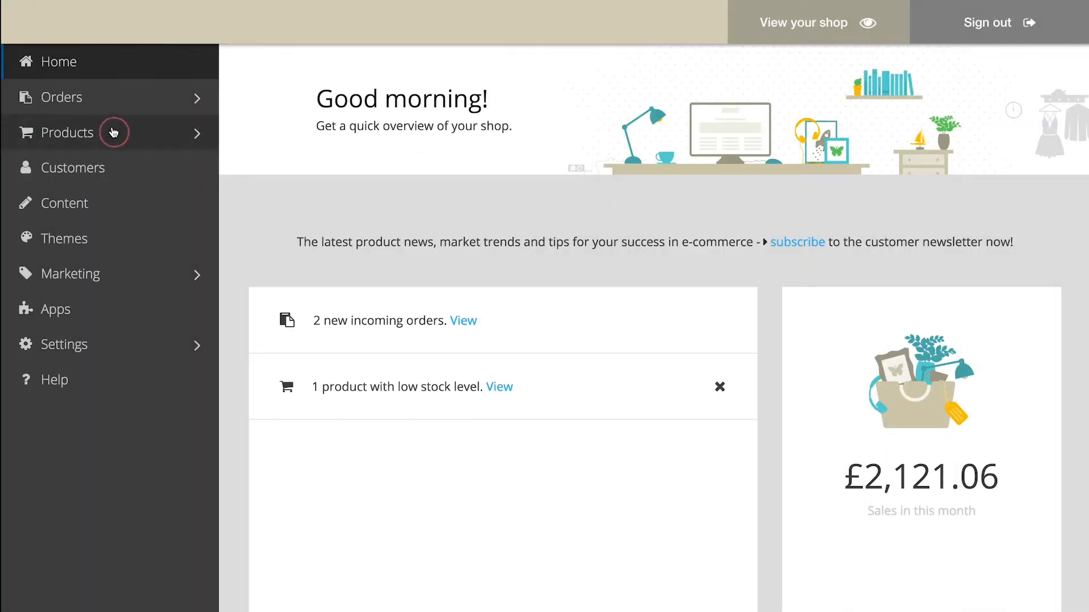
# Step: Create a product 'Warm hoodie', described as 'Sporty and comfortable', with list price £79
pyautogui.click(68, 133)
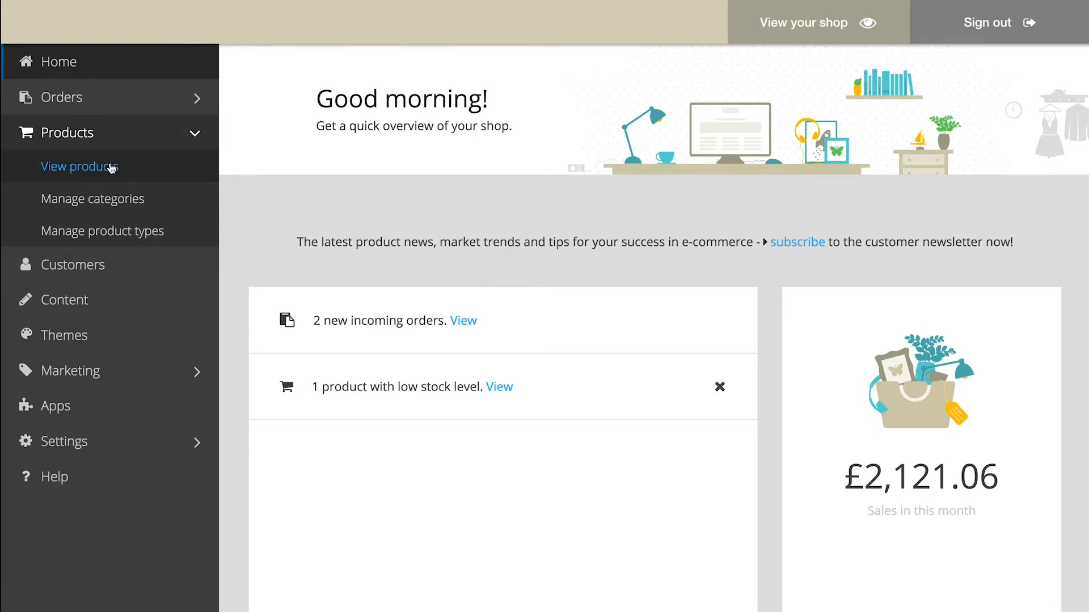
pyautogui.click(79, 167)
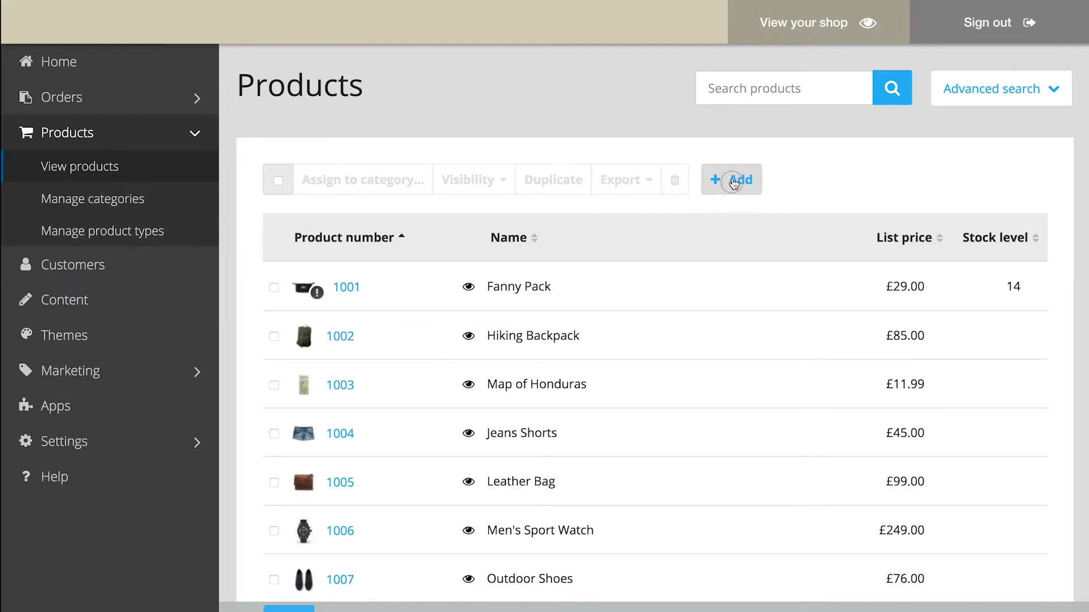
pyautogui.click(731, 179)
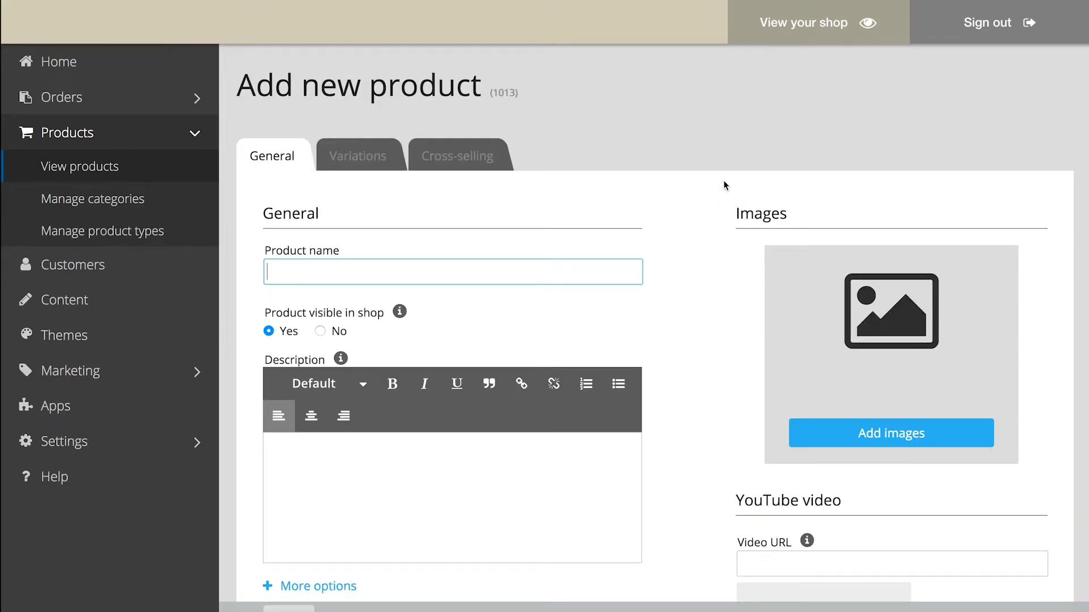
pyautogui.write('Warm hoodie')
pyautogui.click(452, 497)
pyautogui.write('Sporty an')
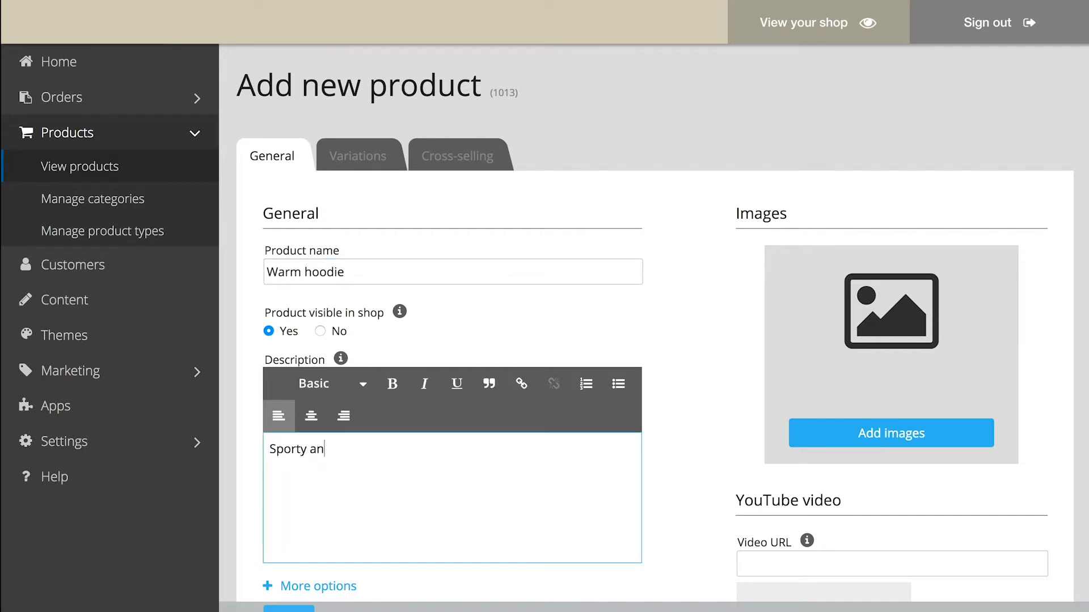
pyautogui.scroll(-3)
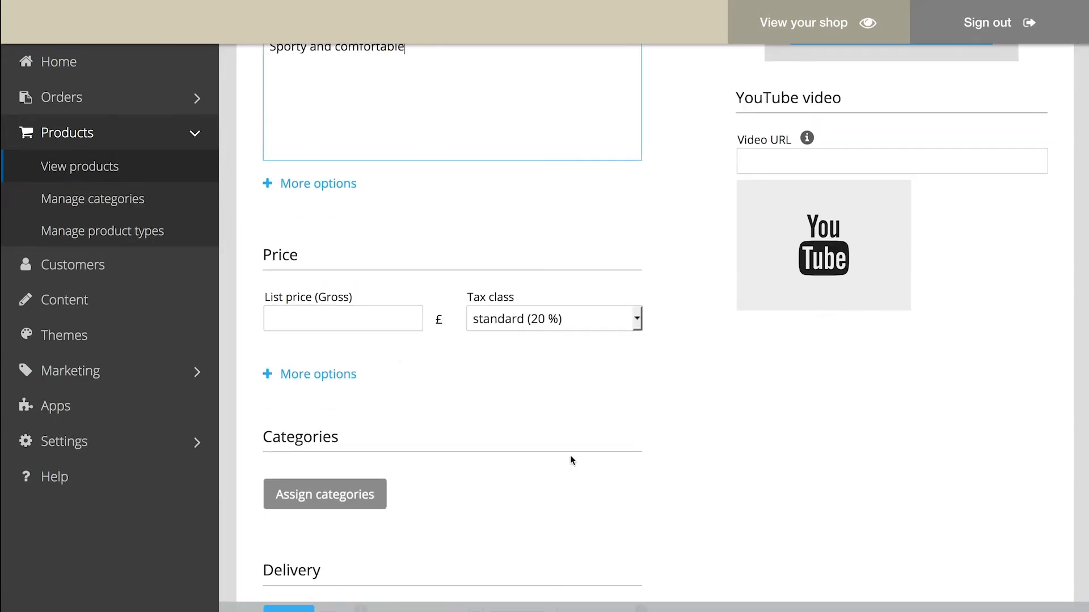
pyautogui.write('79')
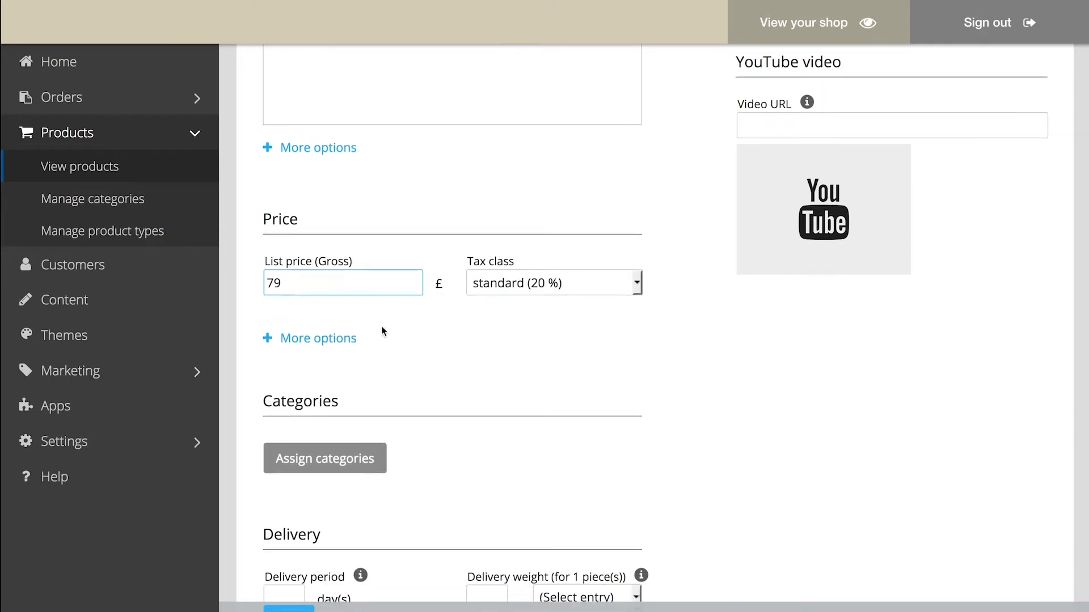
# Step: Assign the Hoodies category to the Warm hoodie product
pyautogui.click(324, 458)
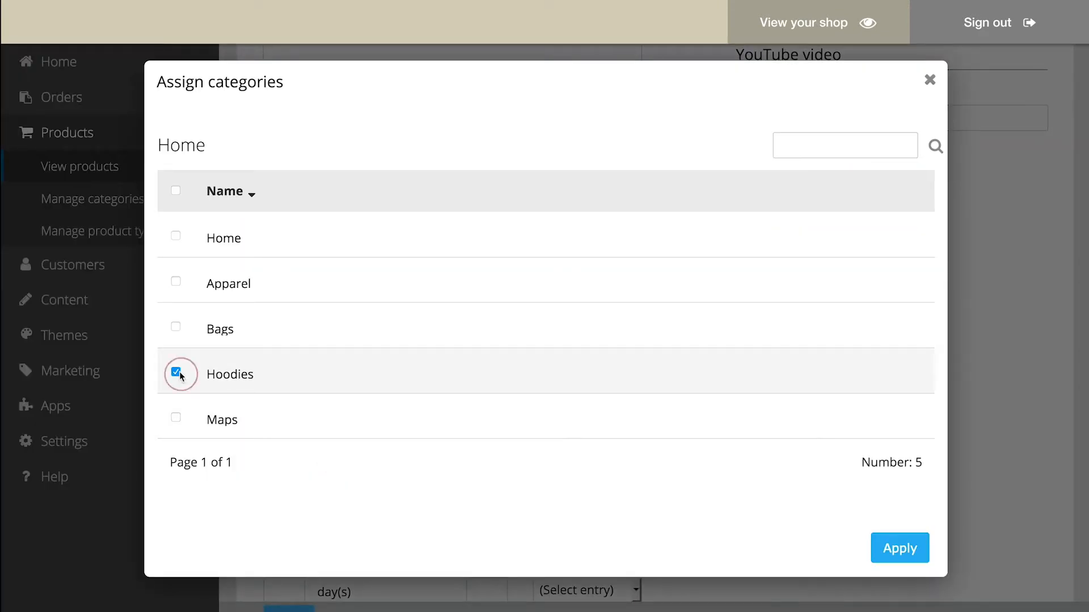
pyautogui.click(899, 547)
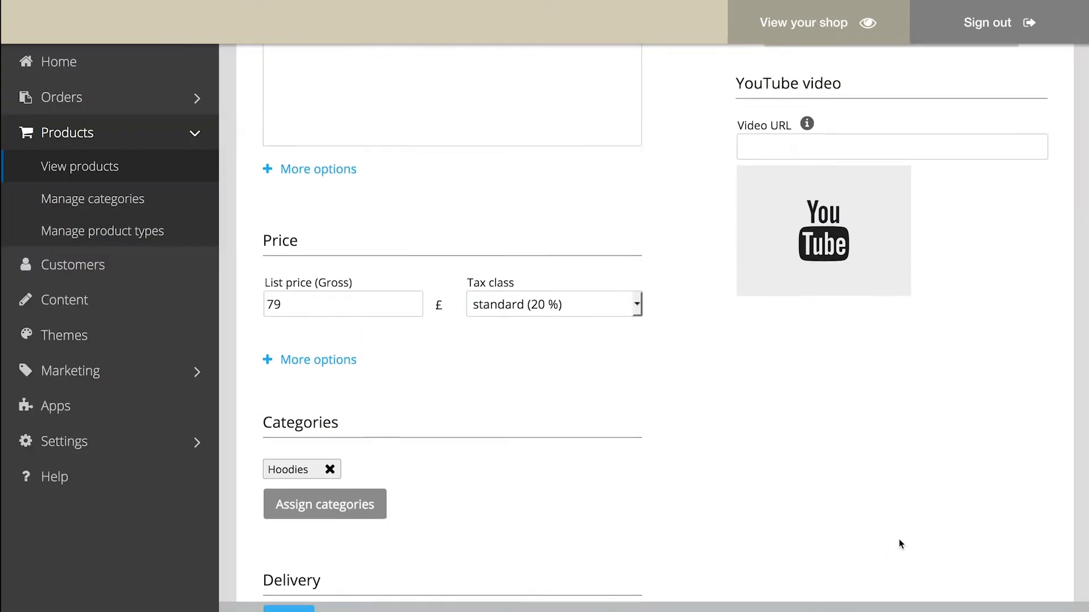
pyautogui.scroll(3)
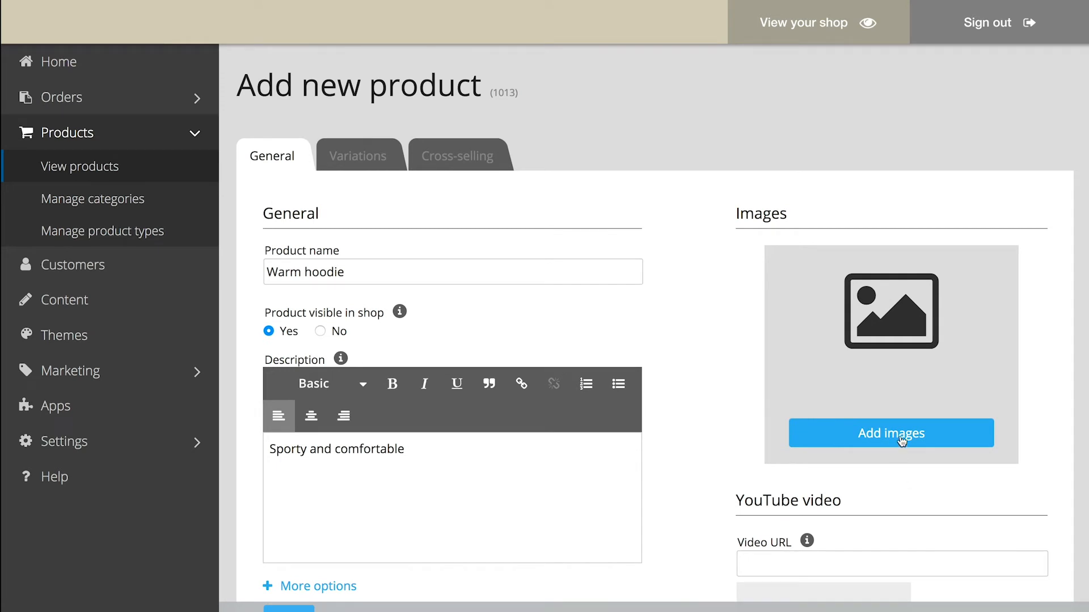
# Step: Upload the blue hoodie photo as the Warm hoodie product image
pyautogui.click(891, 433)
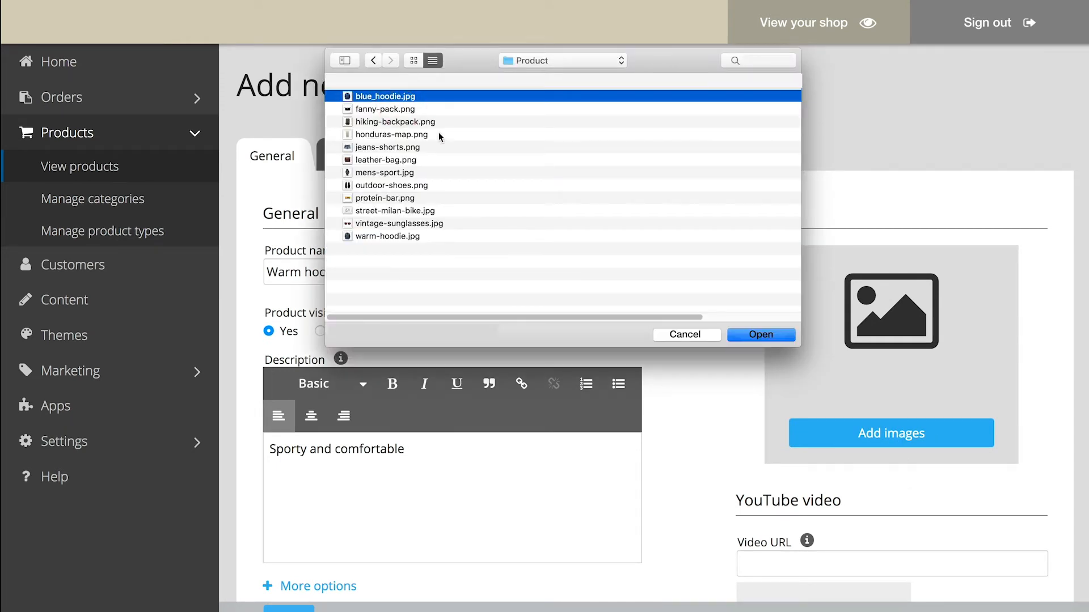
pyautogui.click(760, 334)
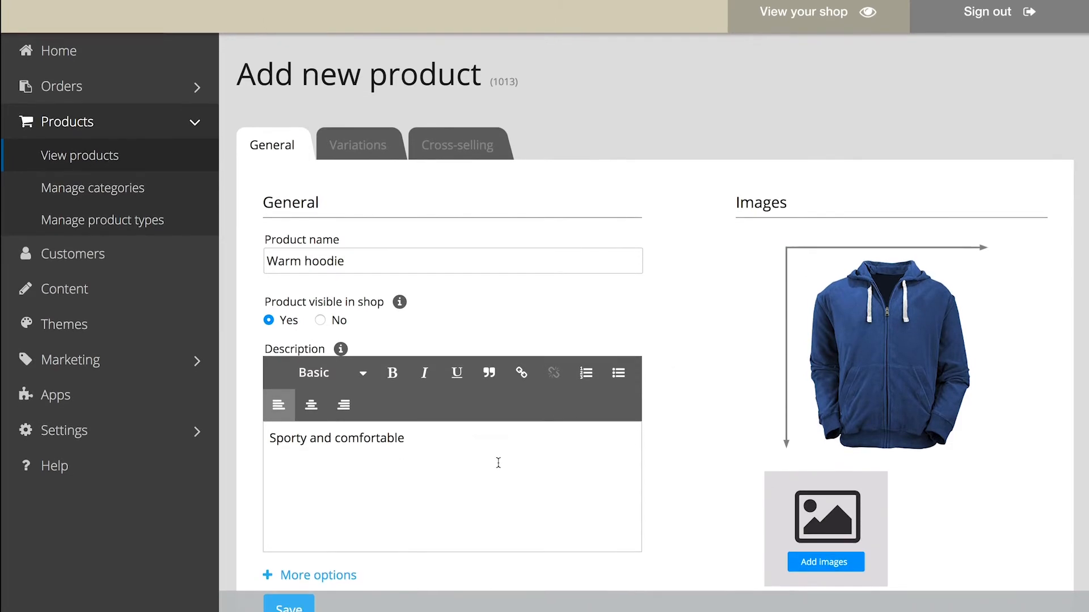
pyautogui.scroll(-3)
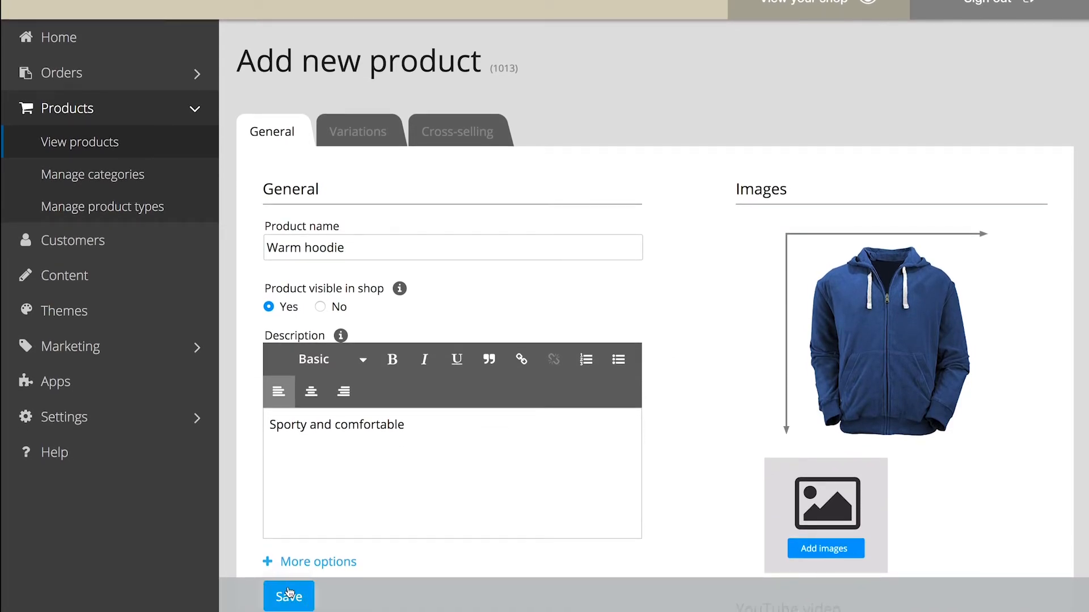
# Step: Save the Warm hoodie product and view its empty Variations section
pyautogui.click(288, 595)
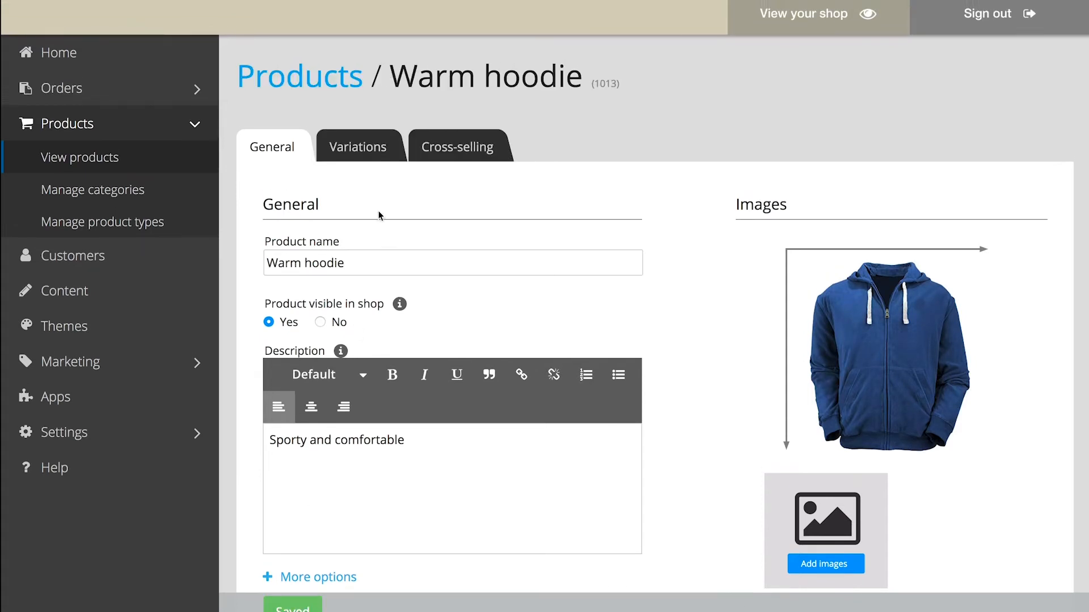
pyautogui.click(358, 147)
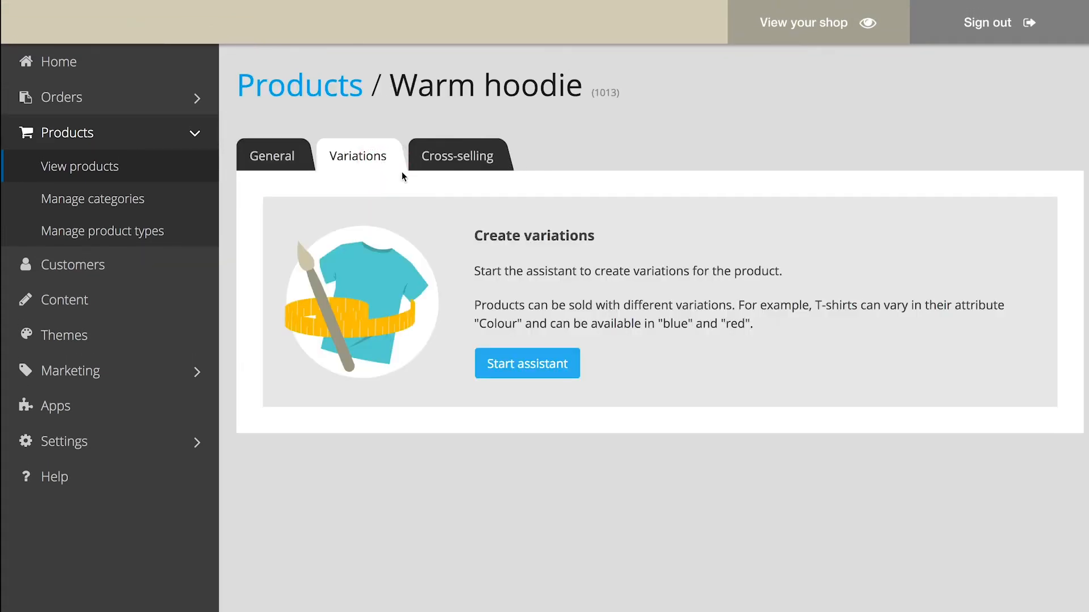